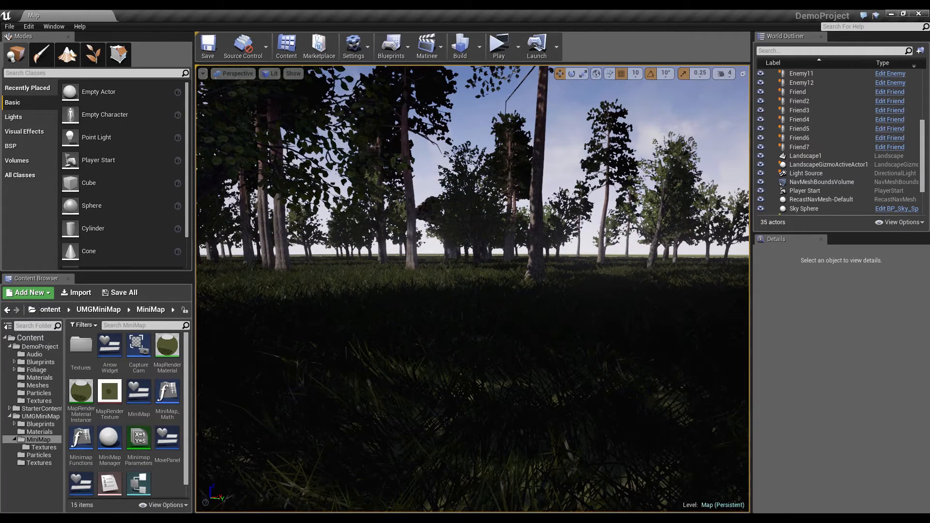
Step: Preview the level in play mode, then open MinimapFunctions and view its OnClick graph
left_click(497, 46)
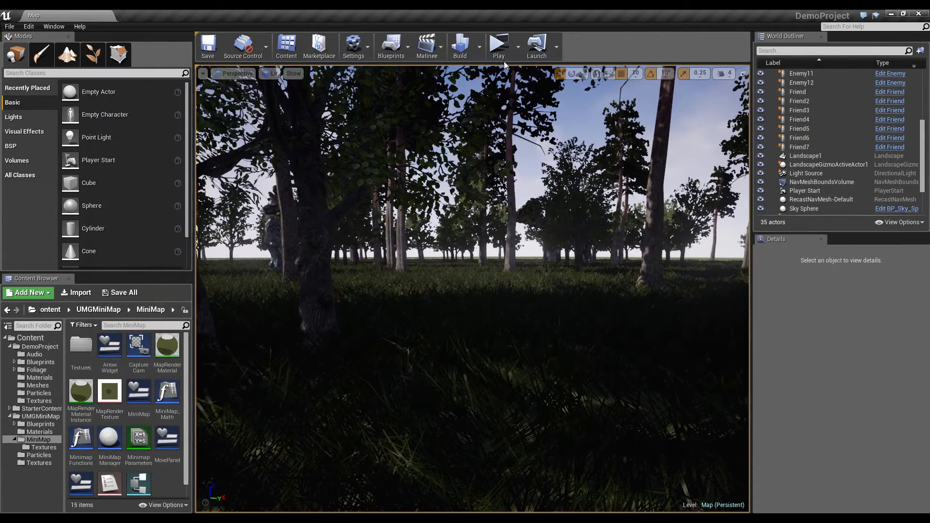
left_click(499, 43)
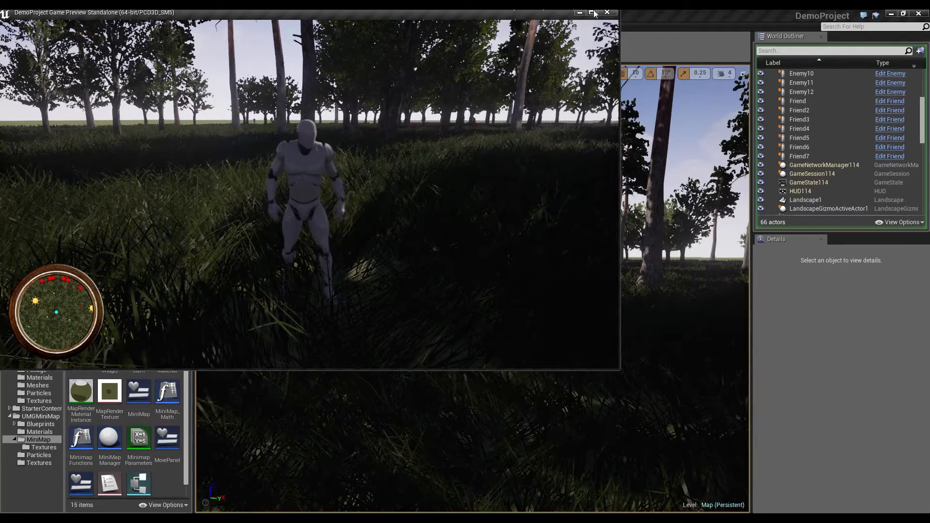
left_click(607, 11)
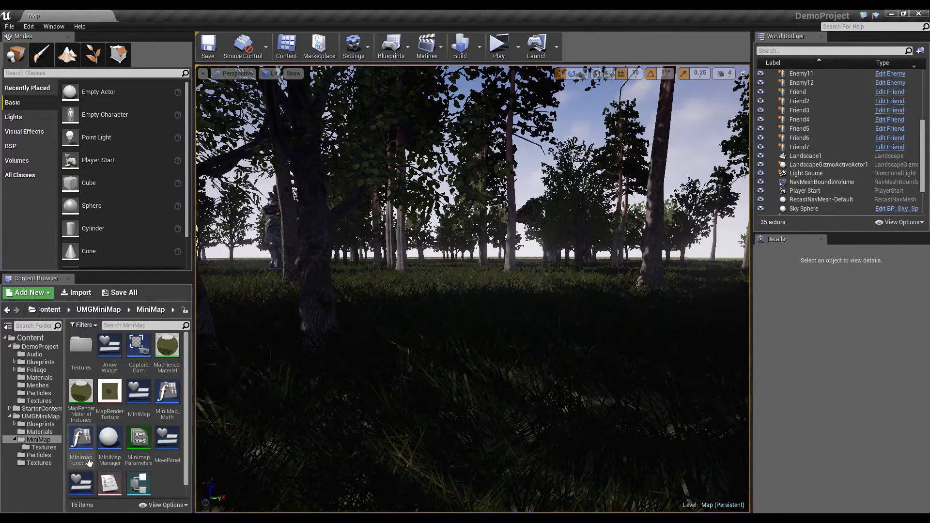
double_click(81, 439)
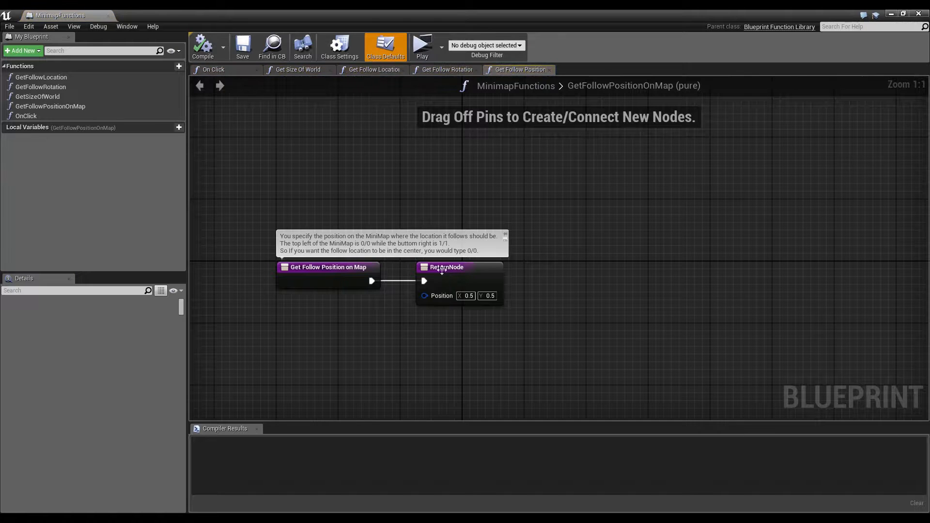
mouse_move(391, 190)
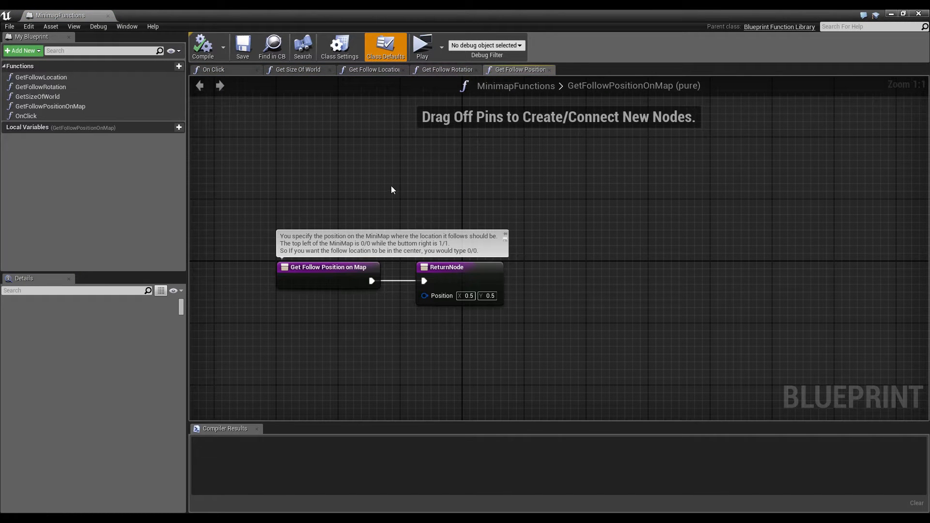
left_click(214, 69)
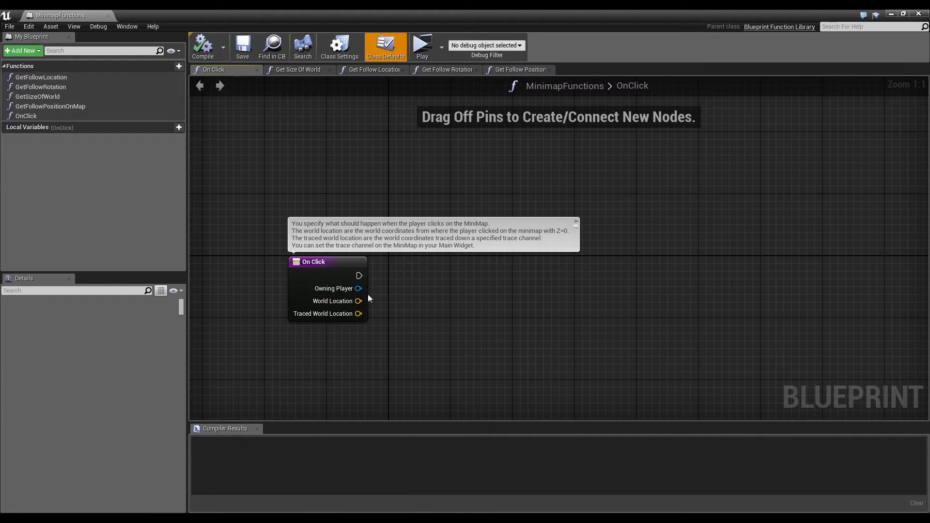
mouse_move(359, 301)
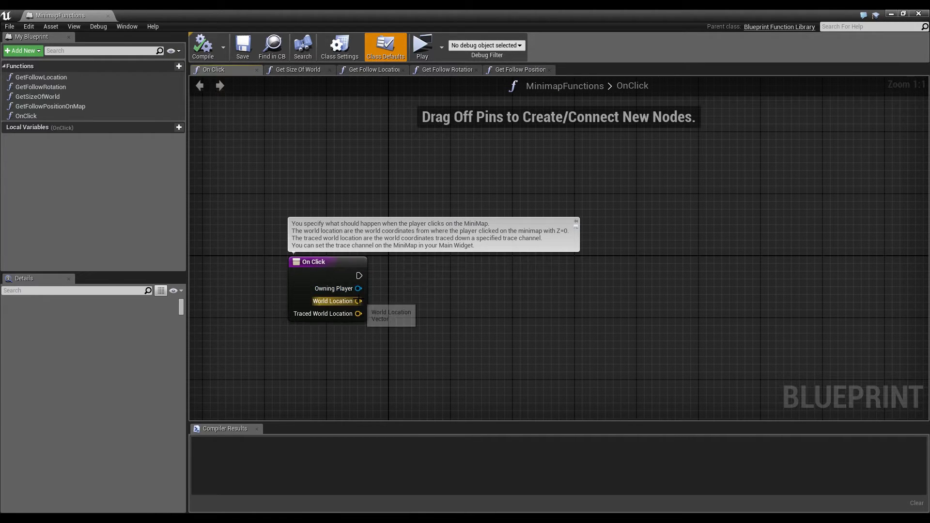
mouse_move(357, 314)
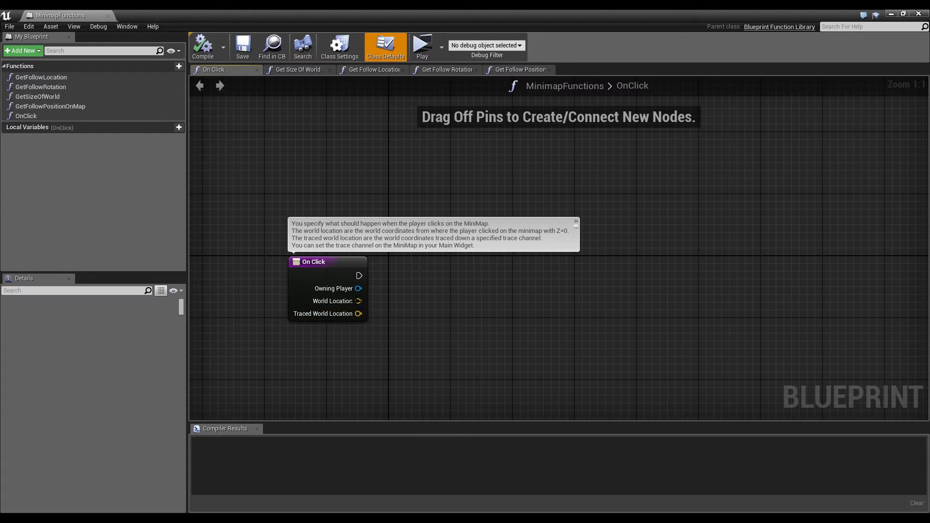
mouse_move(334, 301)
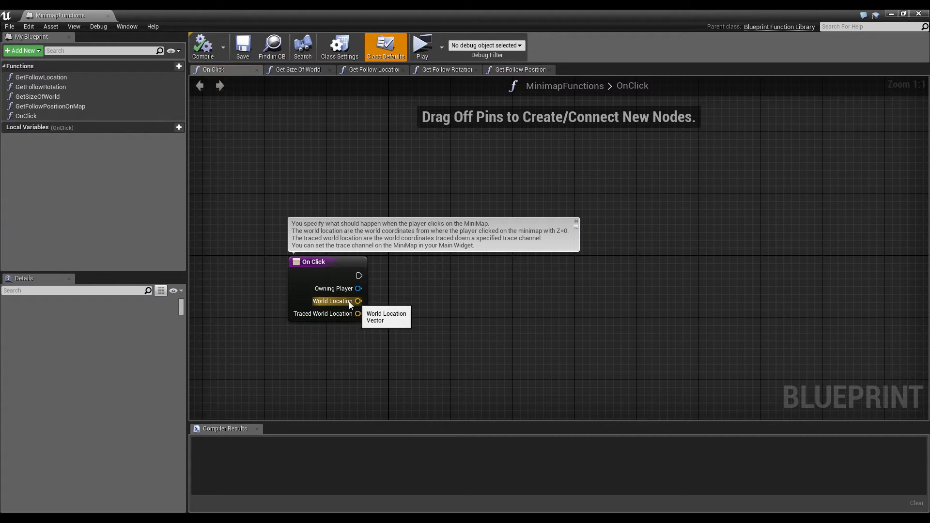
mouse_move(566, 230)
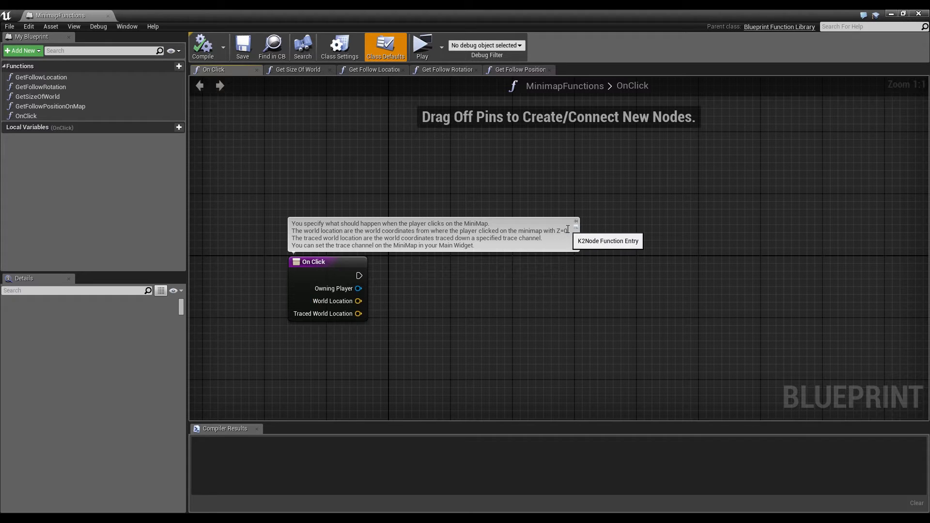
mouse_move(359, 313)
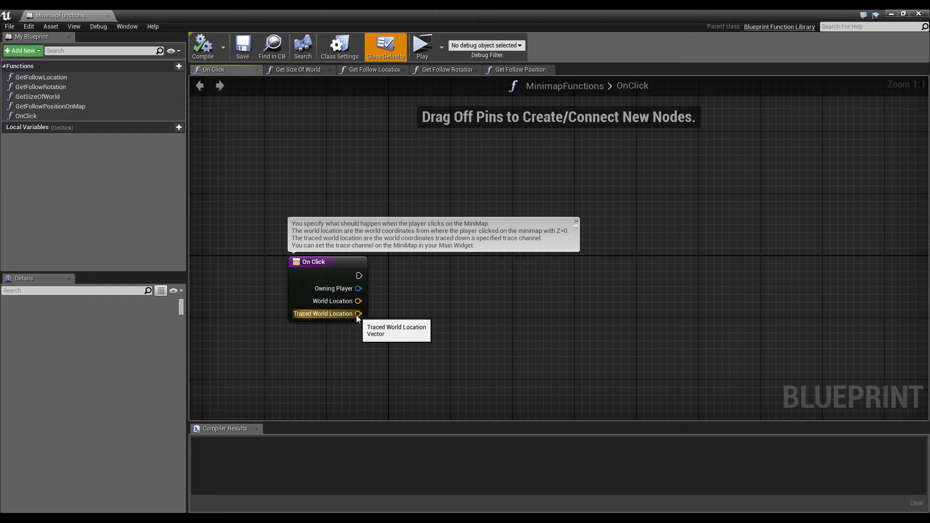
mouse_move(333, 31)
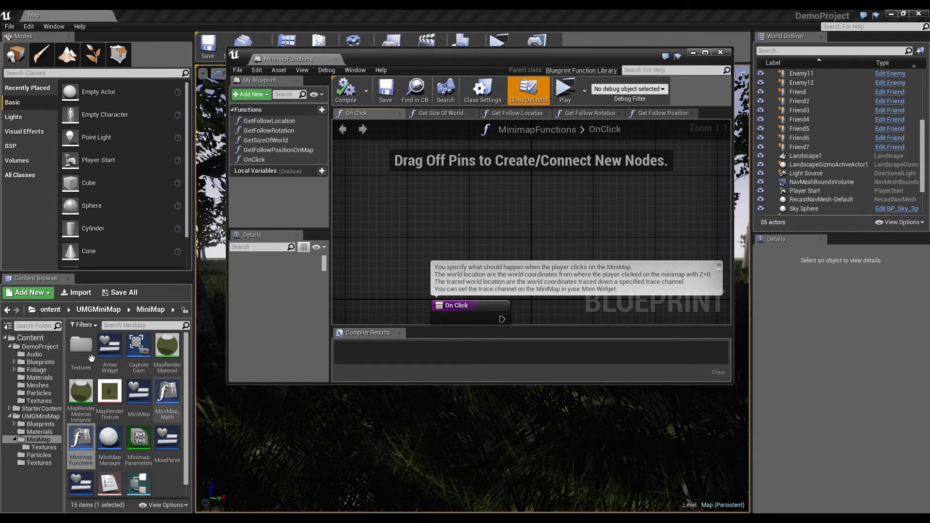
left_click(39, 362)
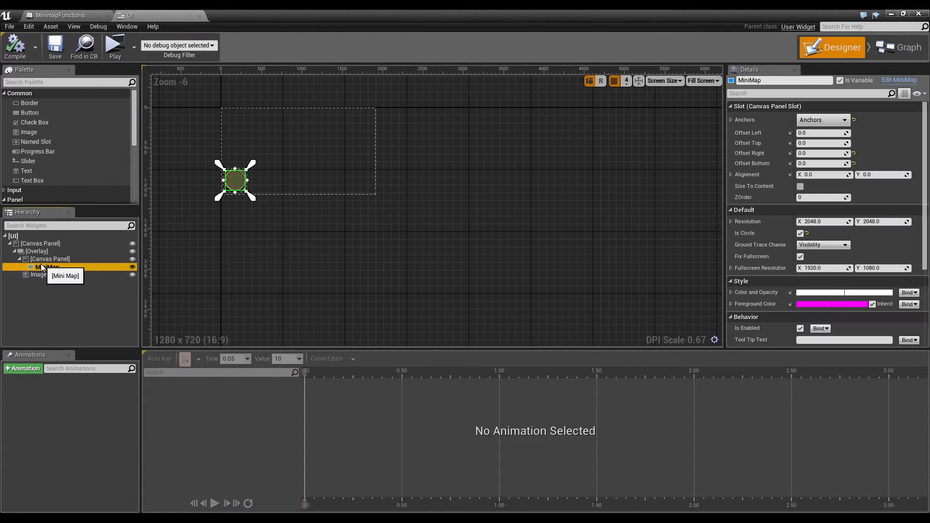
mouse_move(821, 244)
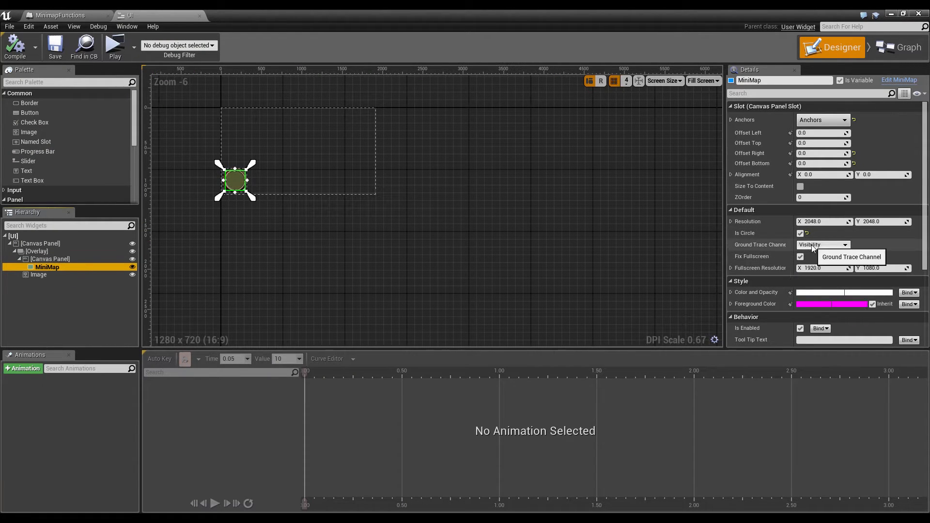
mouse_move(877, 221)
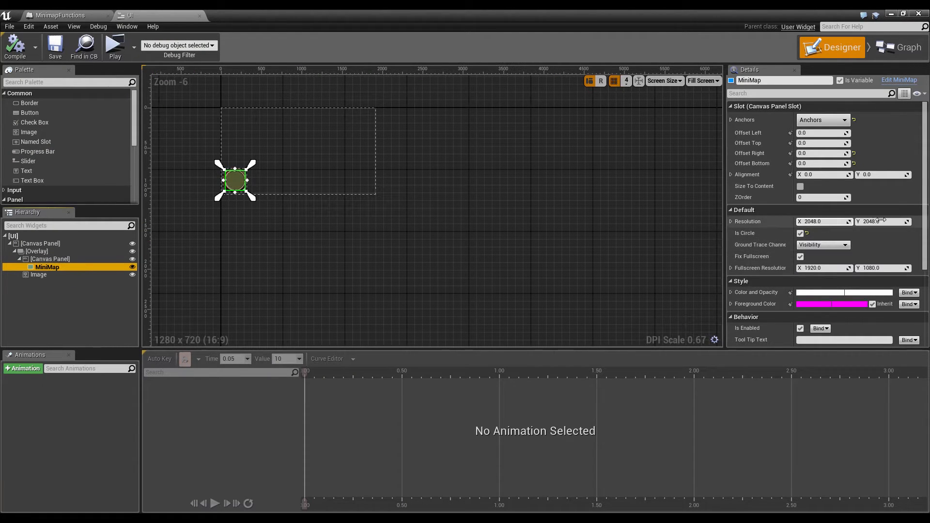
left_click_drag(234, 181, 321, 213)
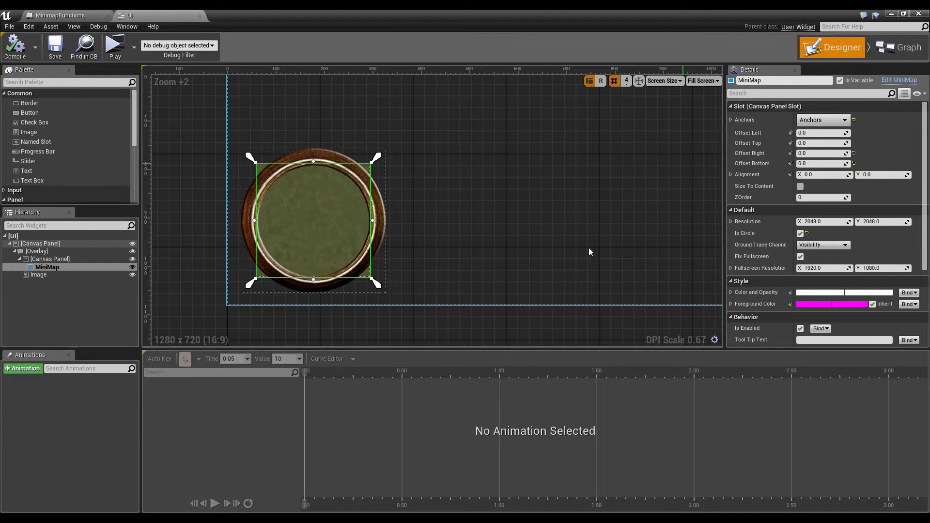
mouse_move(546, 179)
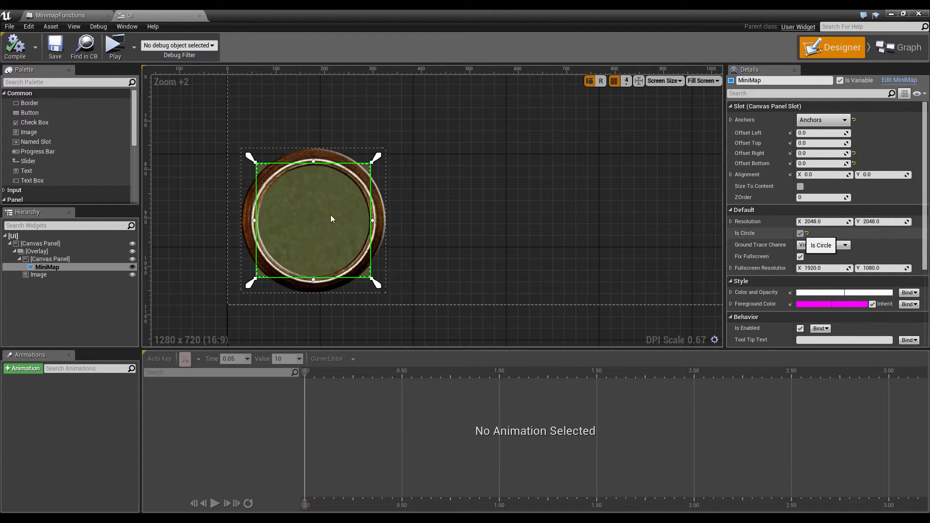
mouse_move(833, 250)
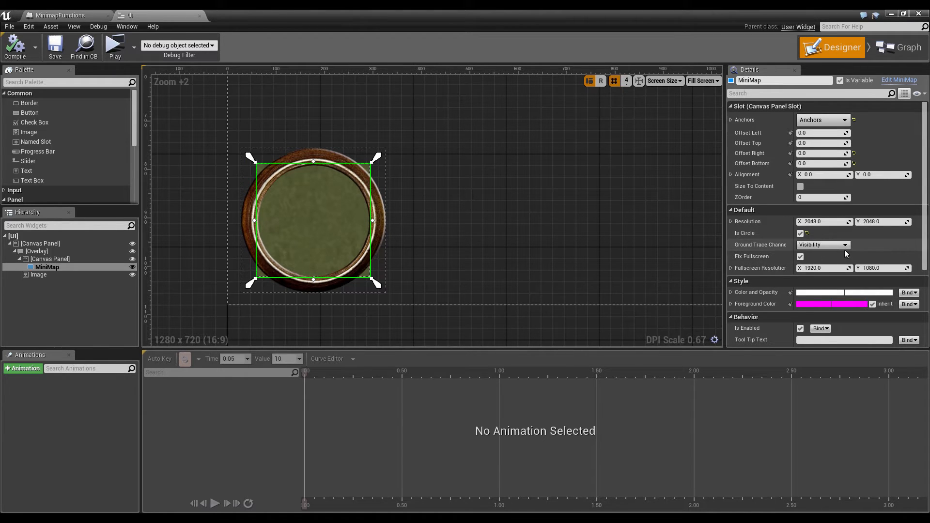
left_click(823, 245)
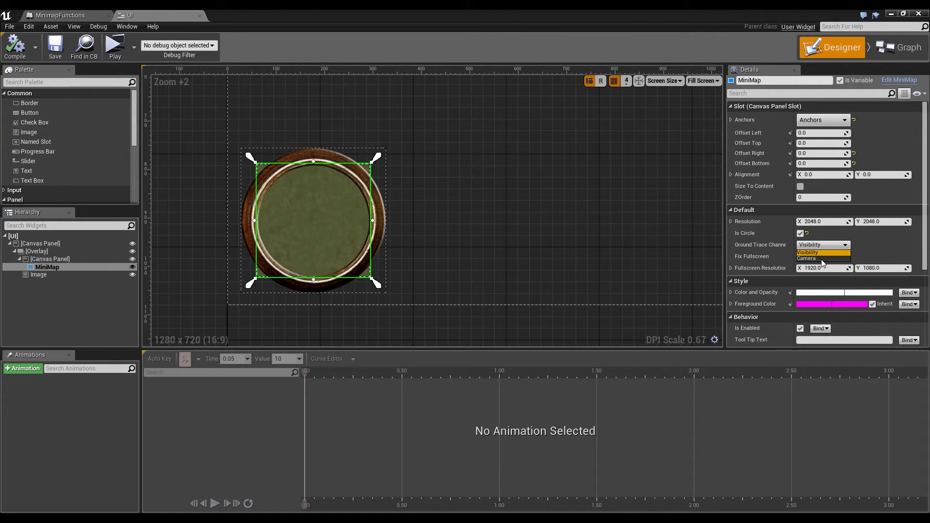
left_click(808, 252)
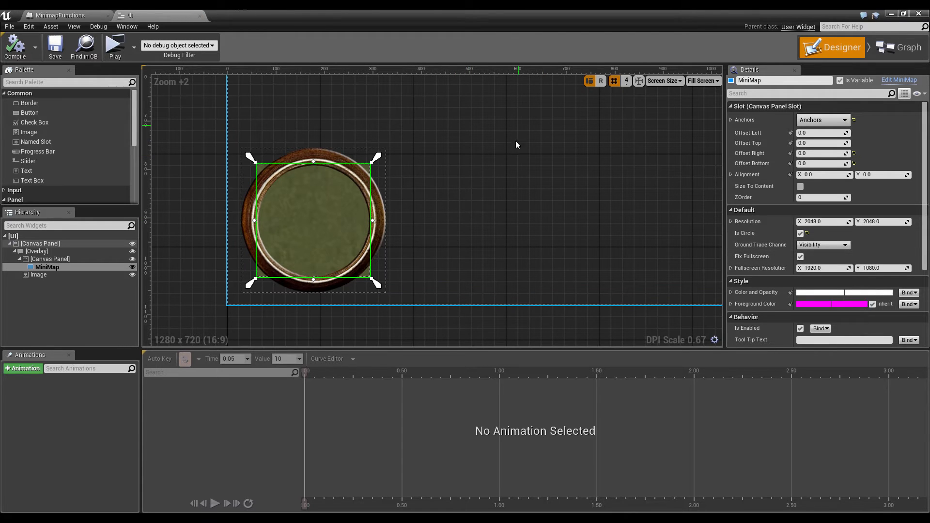
mouse_move(497, 159)
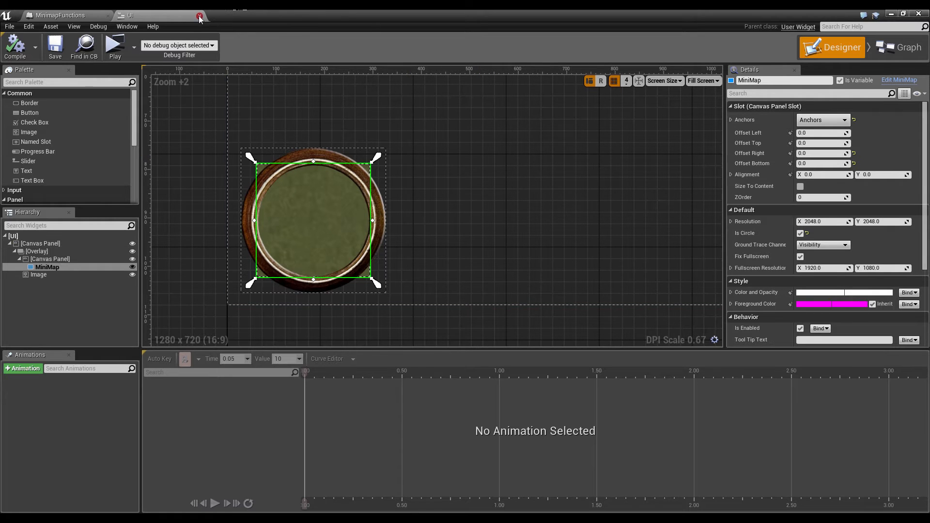
Step: Close the UI widget editor and search 'spawn parti' to add Spawn Emitter at Location
left_click(199, 15)
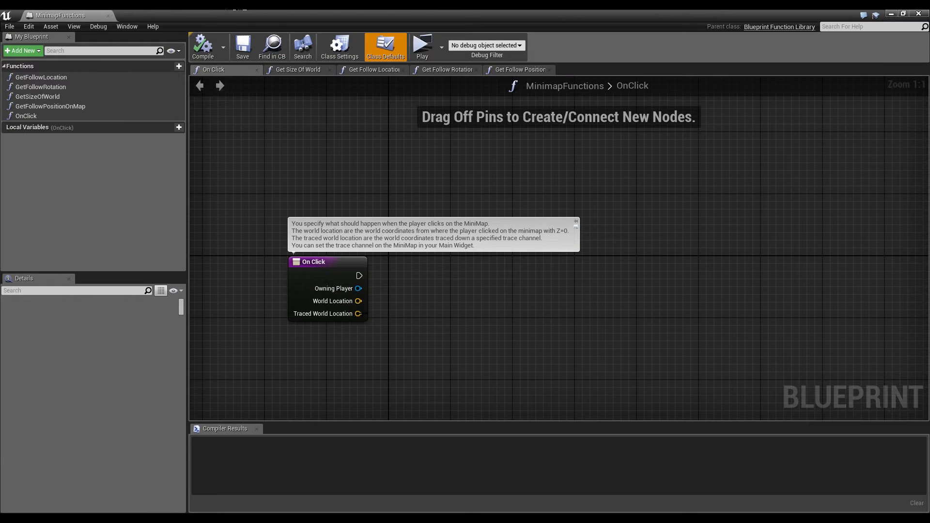
mouse_move(409, 304)
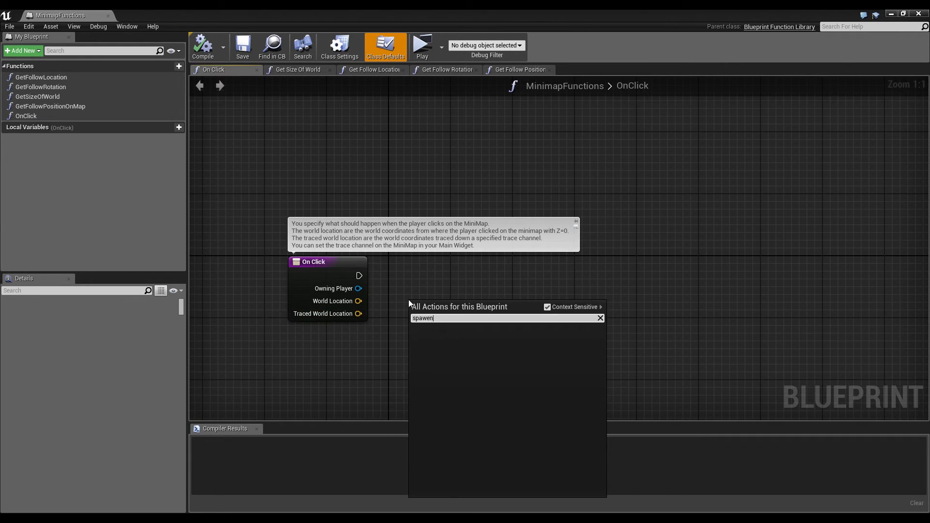
type("spawn parti")
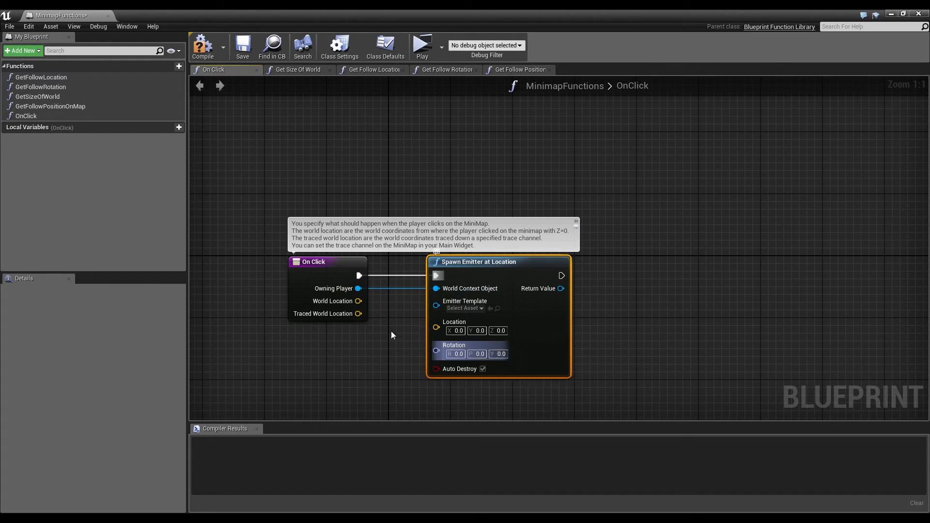
mouse_move(473, 309)
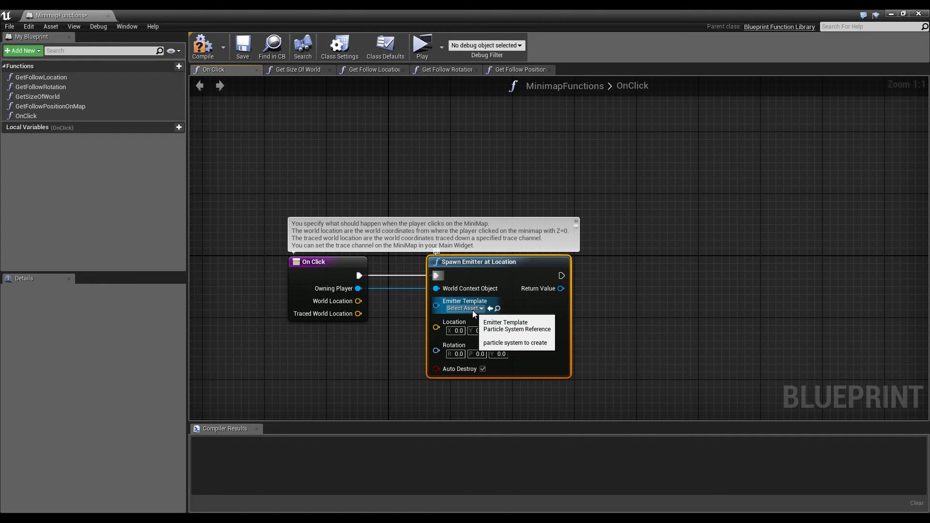
Step: Set the Spawn Emitter at Location node's Emitter Template to P_Explosion
left_click(464, 309)
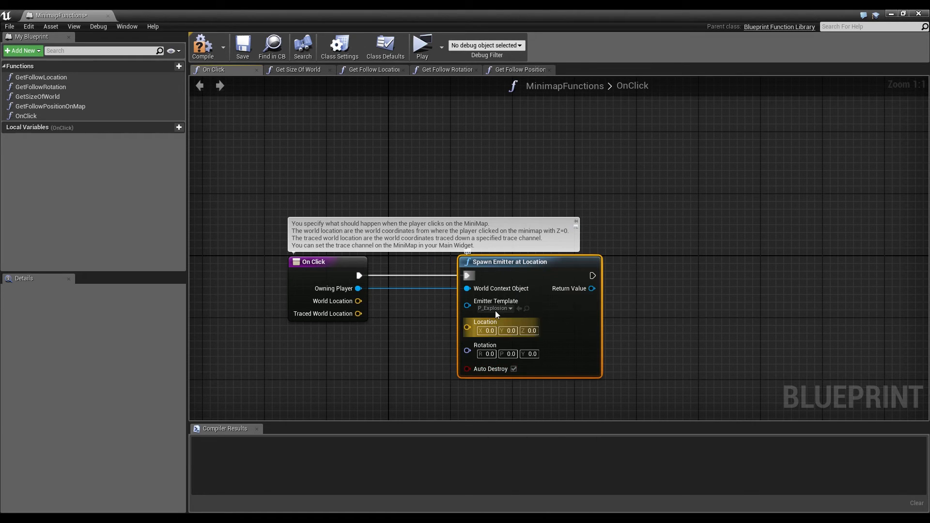
mouse_move(358, 314)
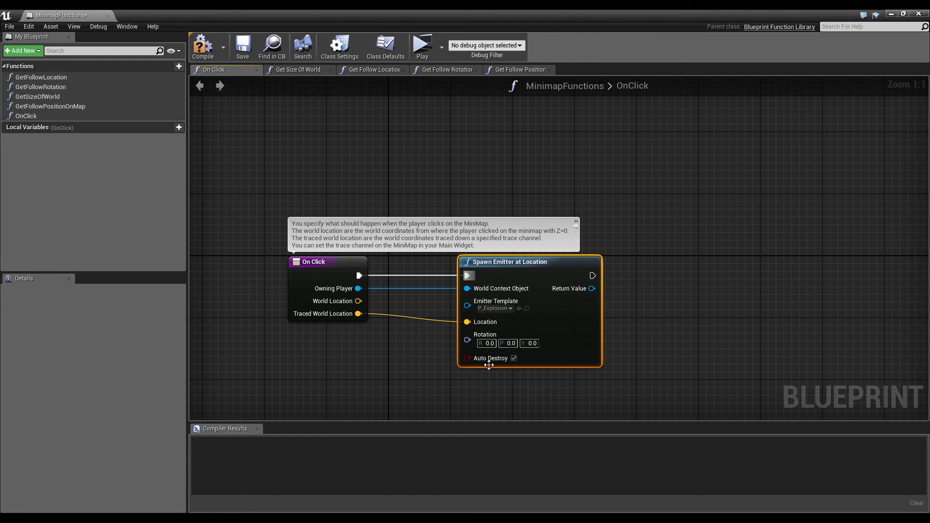
mouse_move(513, 359)
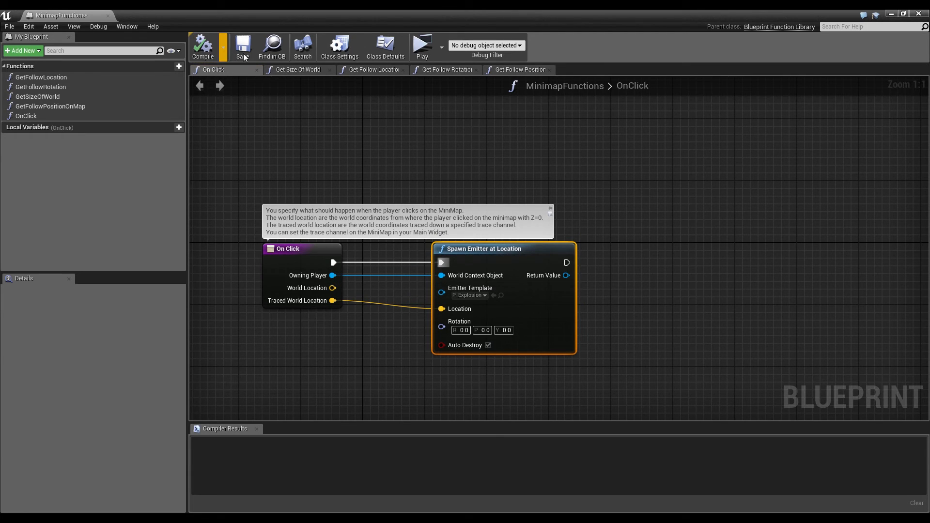
mouse_move(243, 47)
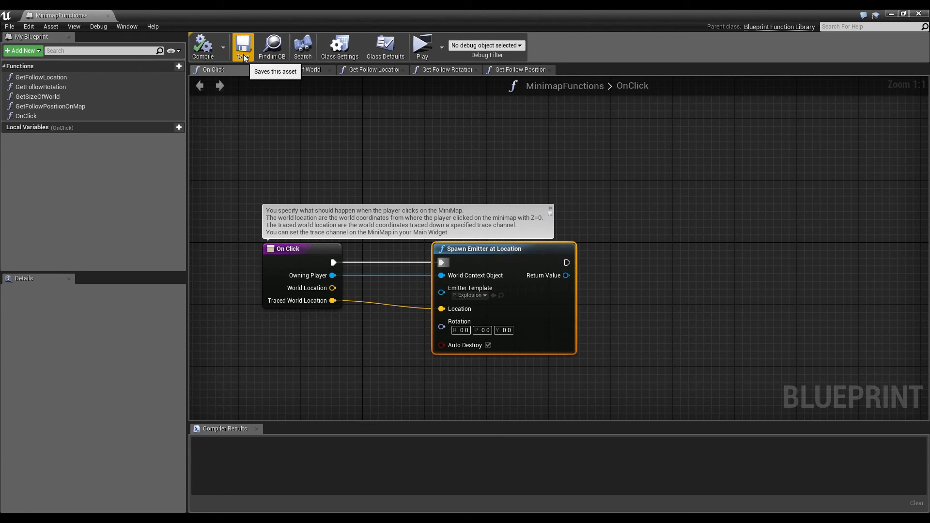
mouse_move(422, 47)
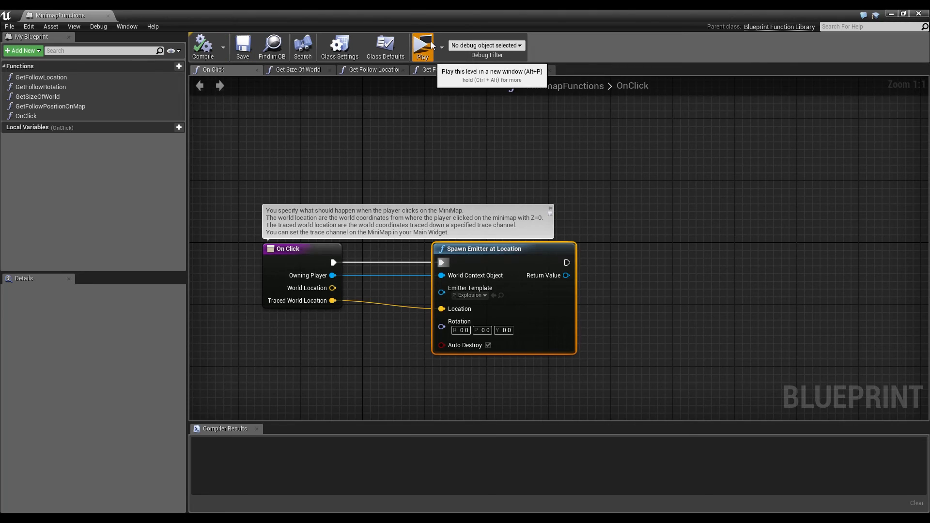
left_click(422, 47)
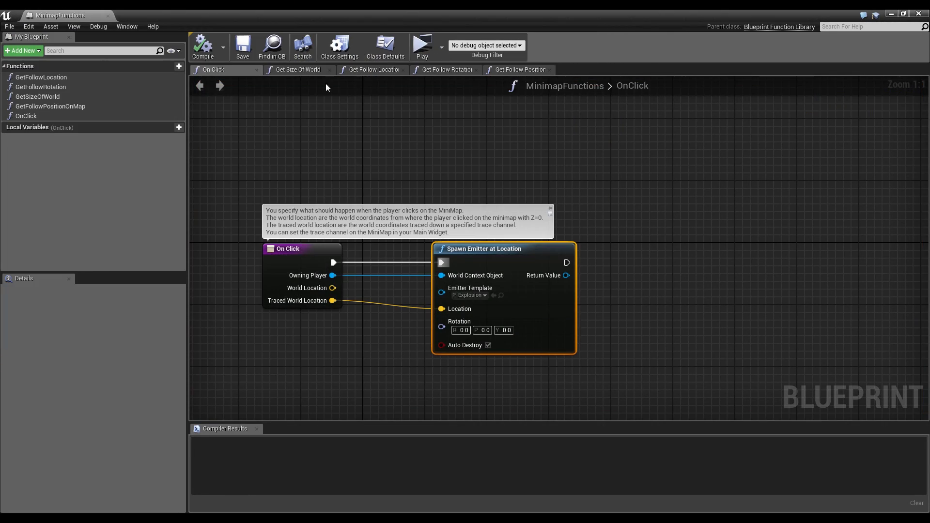
mouse_move(384, 210)
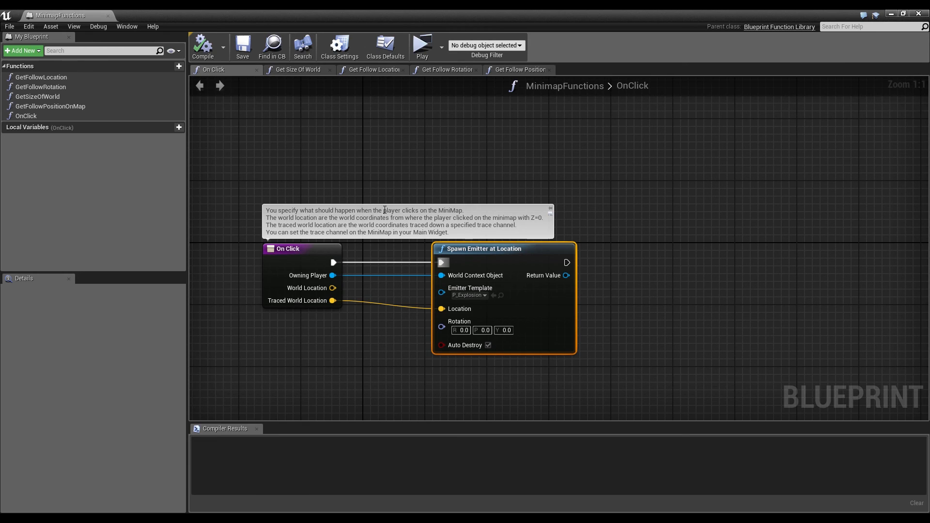
mouse_move(229, 178)
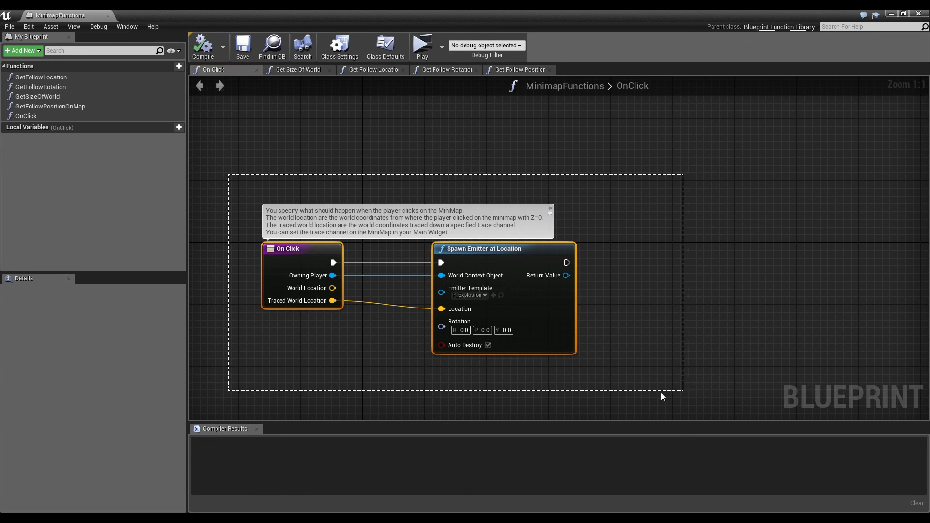
left_click(651, 396)
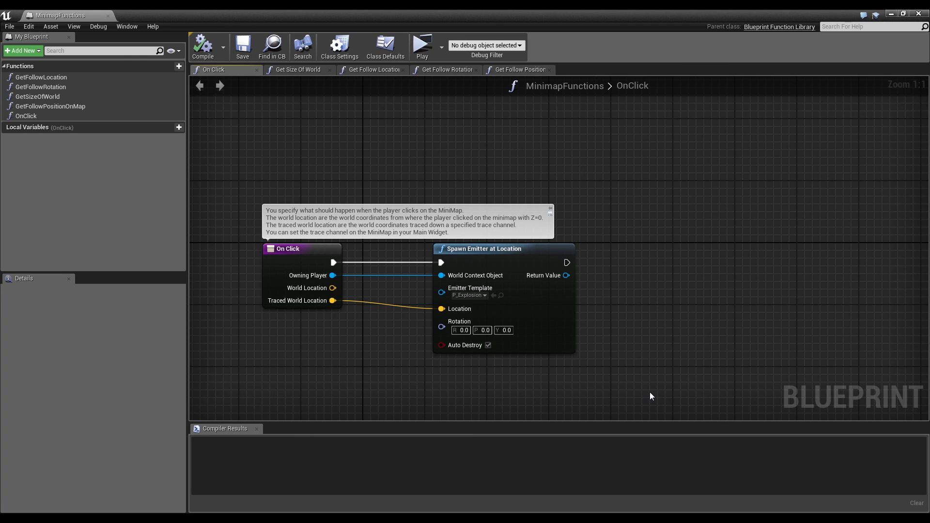
mouse_move(614, 385)
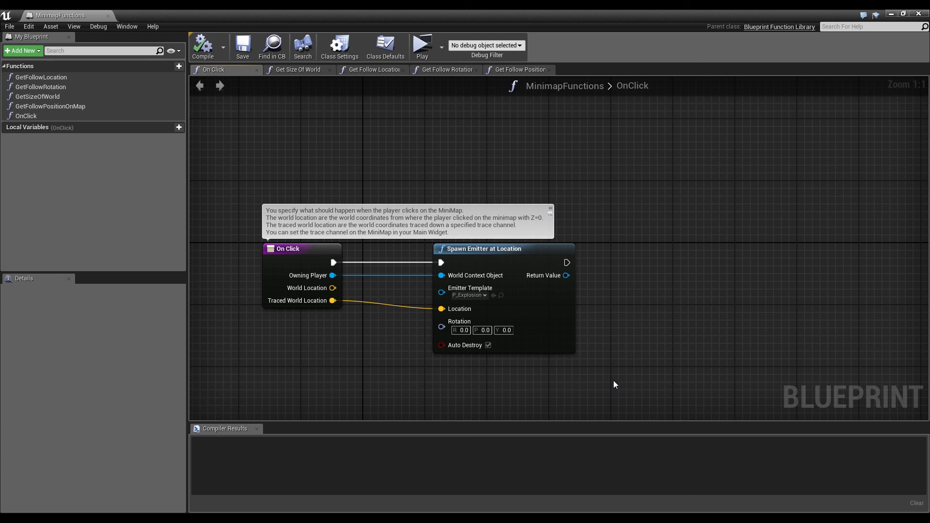